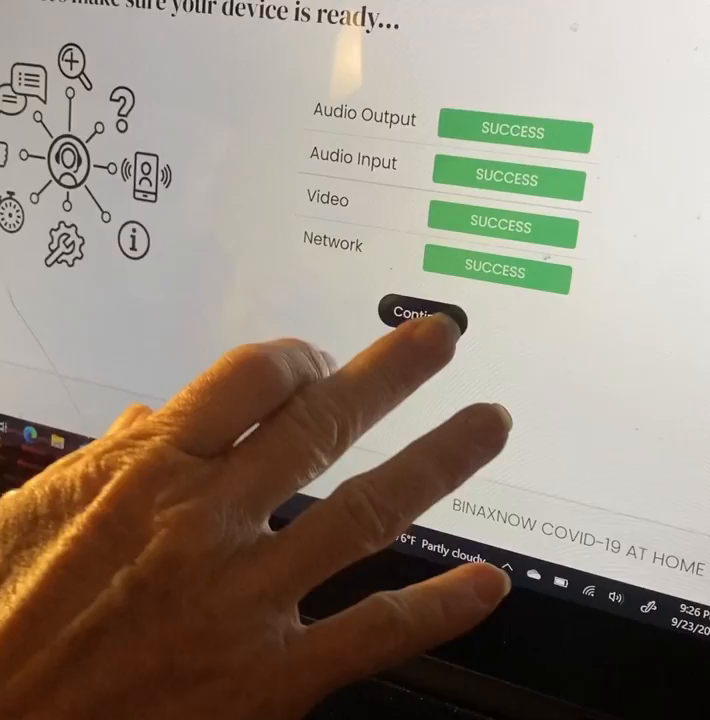
Continue from the passed audio, video and network check to the 'ready to begin your test' page.
click(421, 315)
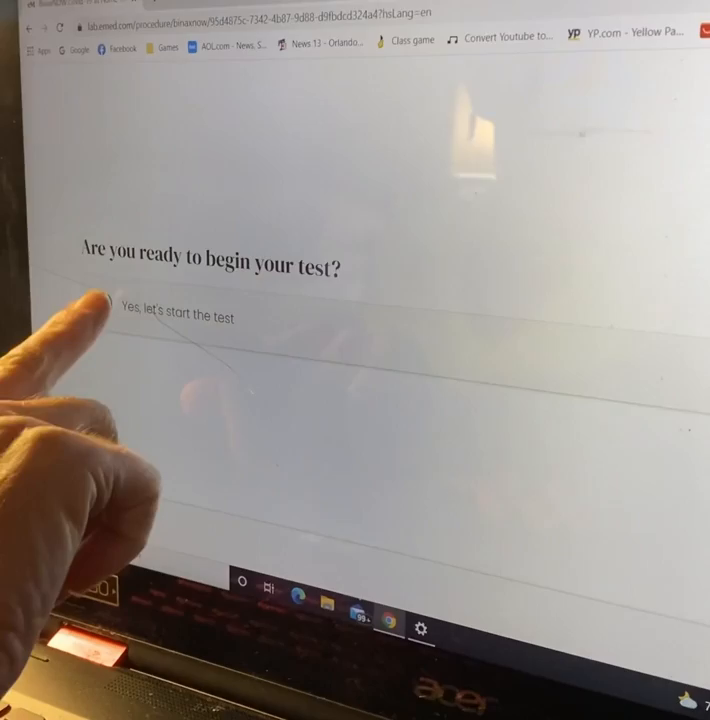